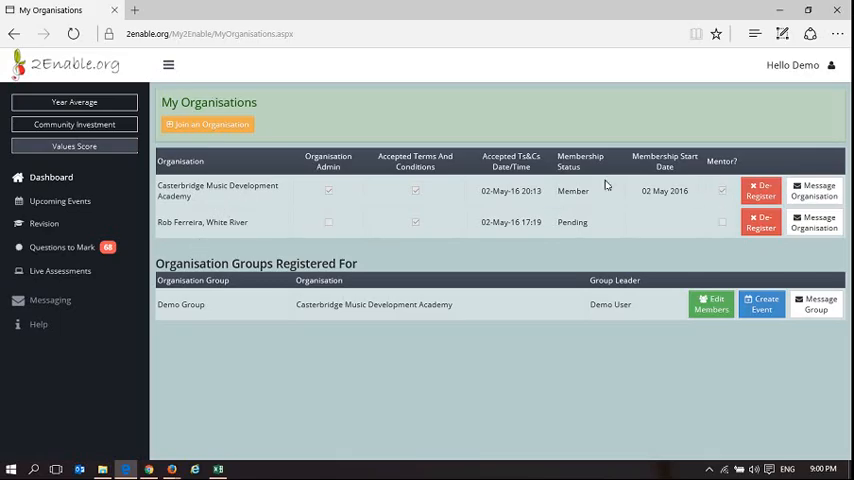
mouse_move(511, 214)
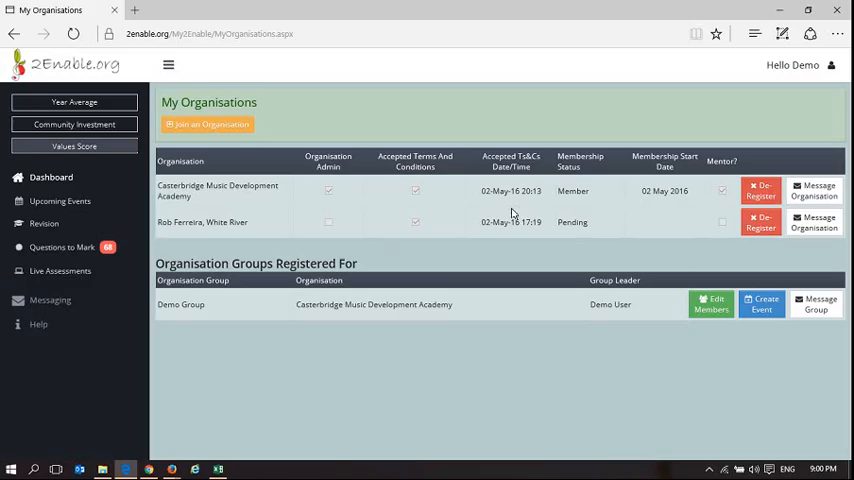
mouse_move(692, 225)
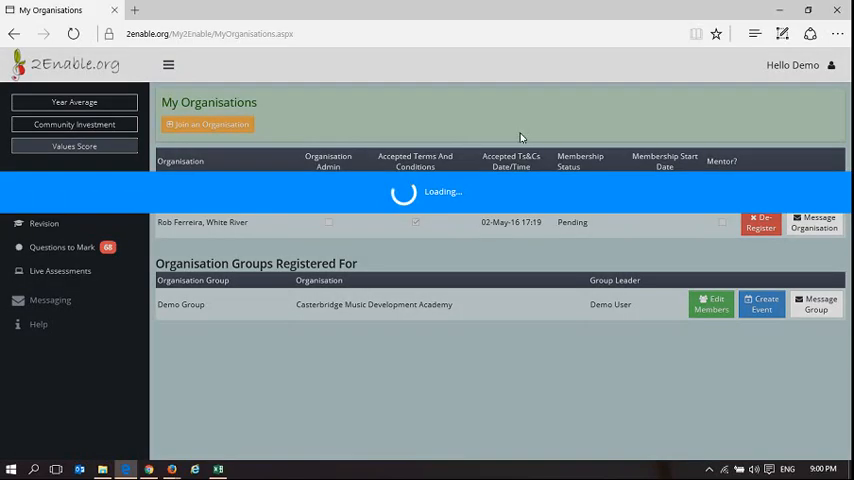
- Go back to the Dashboard from the My Organisations page
left_click(51, 177)
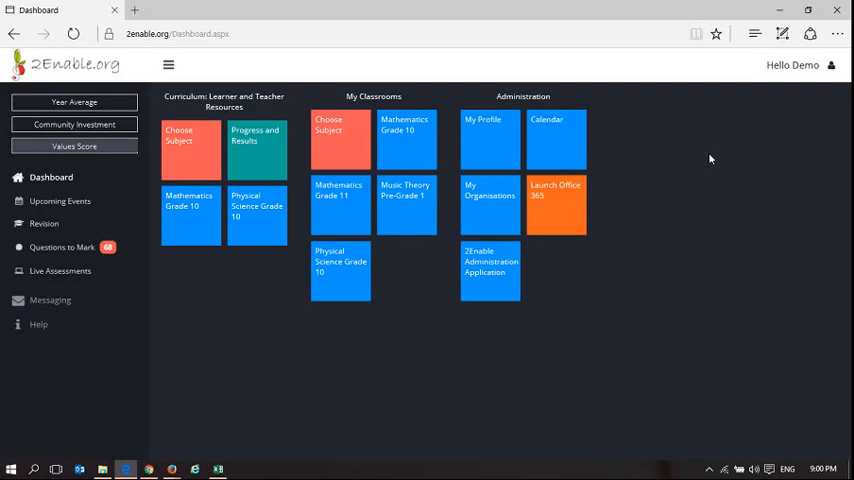
- Open the Mathematics Grade 10 classroom from the My Classrooms tiles
left_click(406, 137)
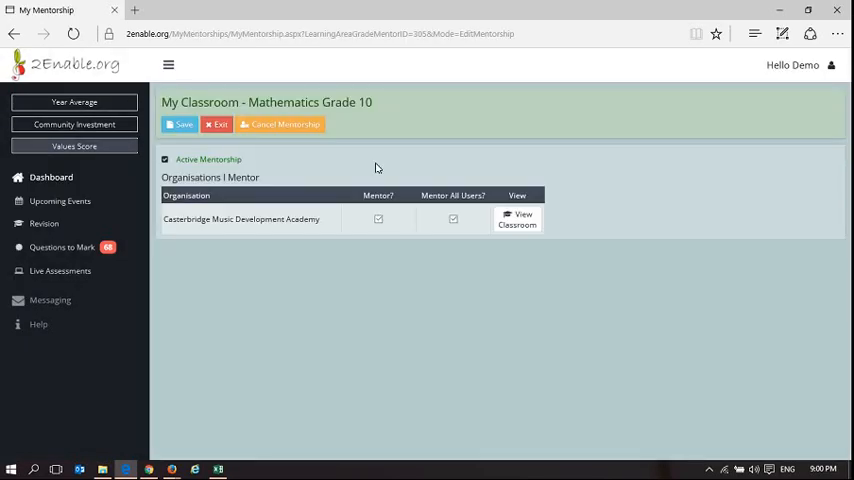
left_click(378, 219)
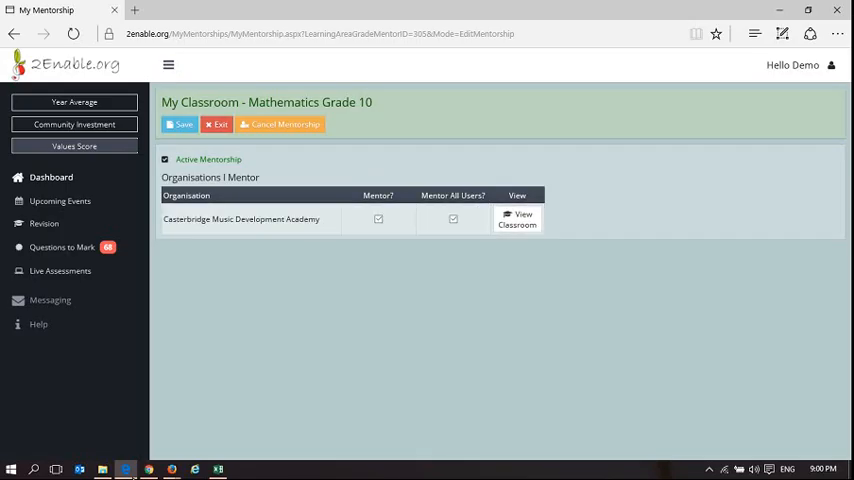
mouse_move(125, 468)
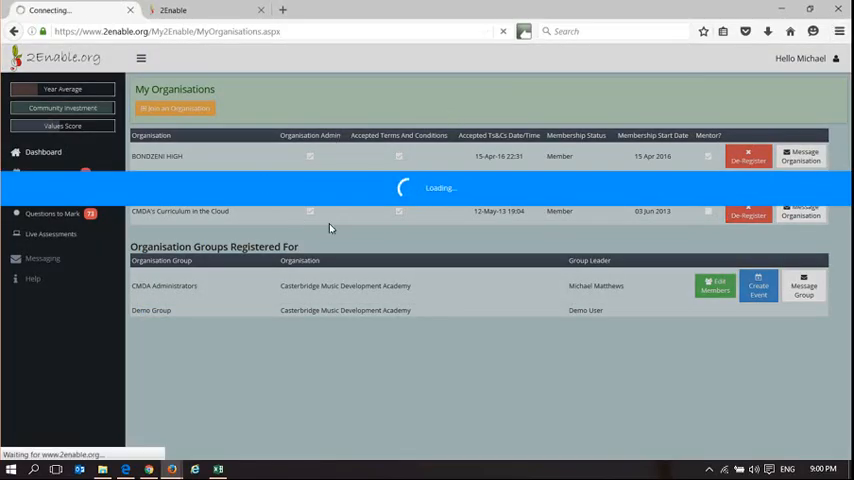
- From the Dashboard, open Music Theory Grade 1 and untick Mentor for BONDZENI HIGH
left_click(43, 151)
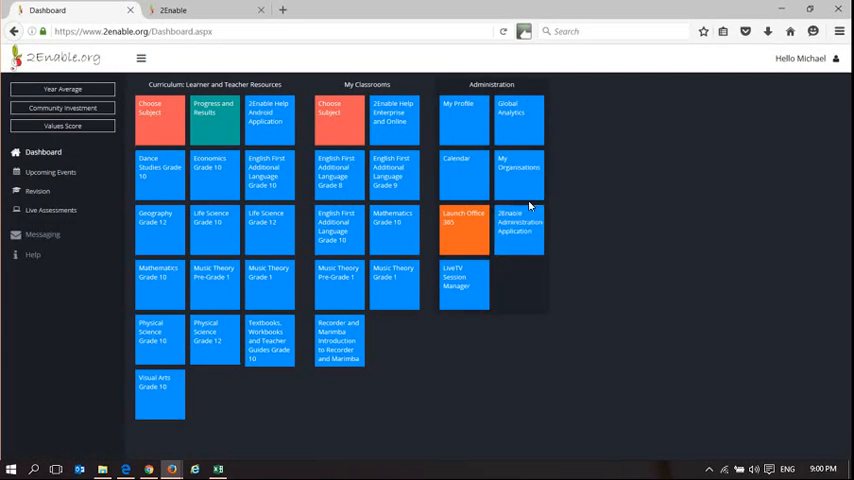
left_click(393, 278)
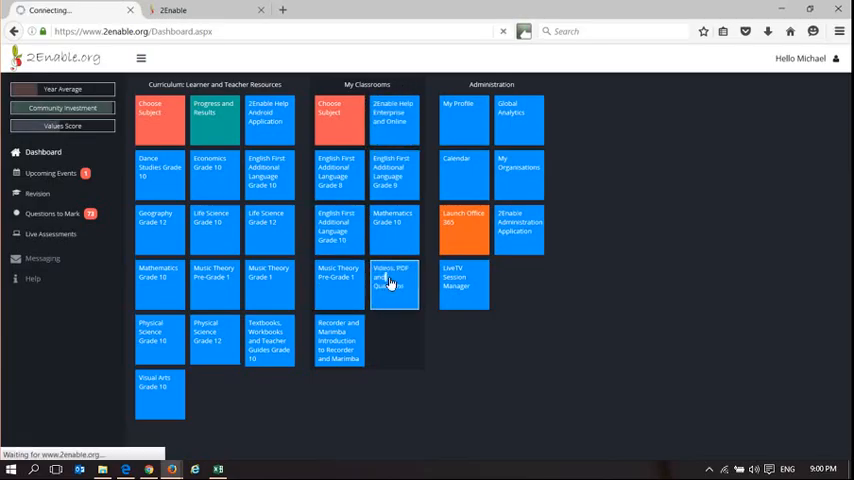
left_click(268, 276)
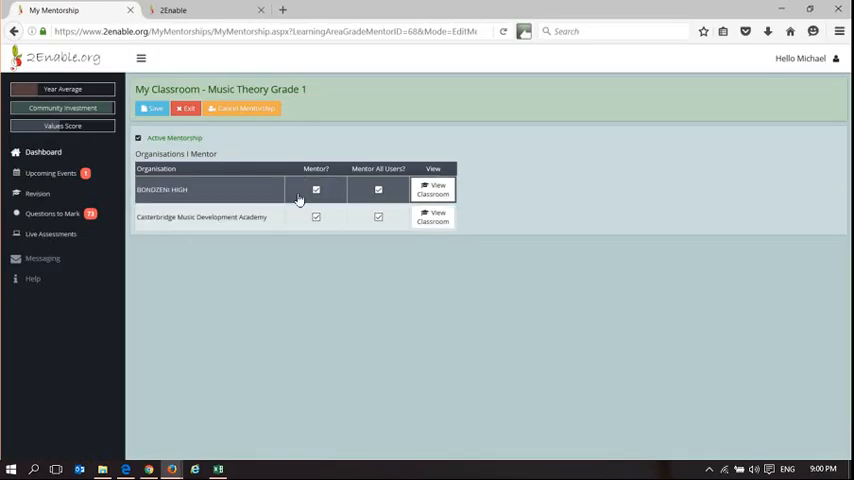
mouse_move(219, 195)
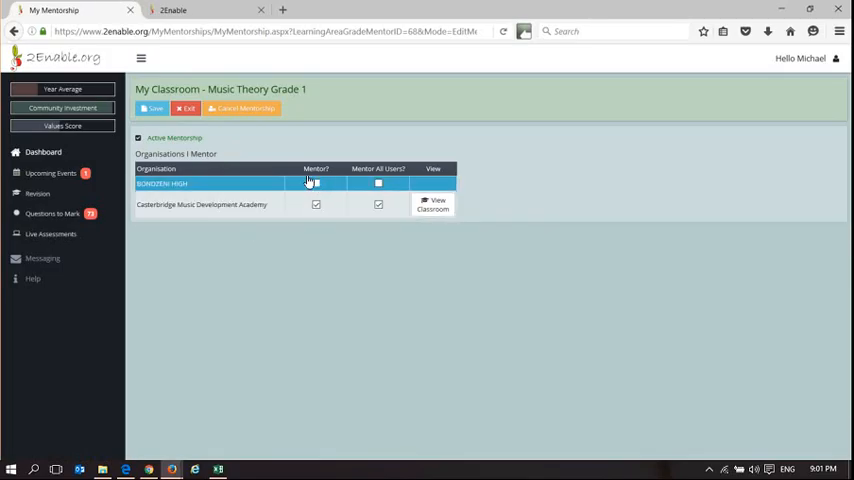
left_click(151, 108)
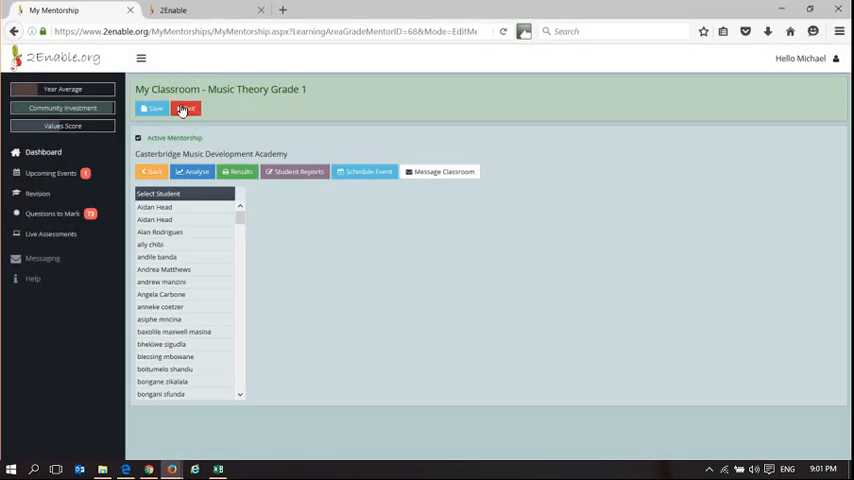
left_click(185, 108)
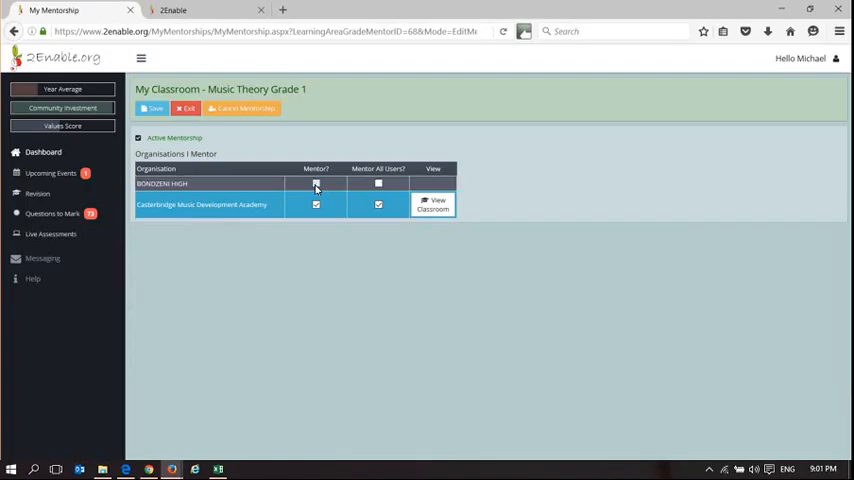
- Toggle the Mentor? checkbox for Casterbridge Music Development Academy in the Organisations I Mentor table
left_click(316, 189)
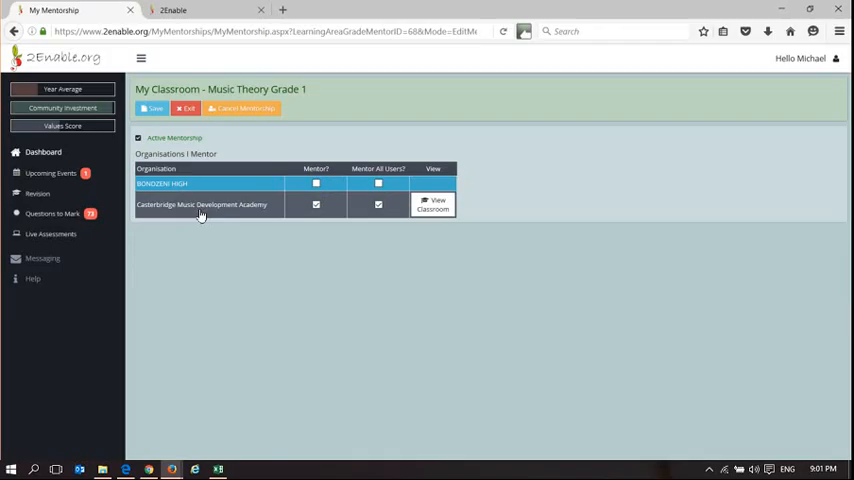
mouse_move(270, 210)
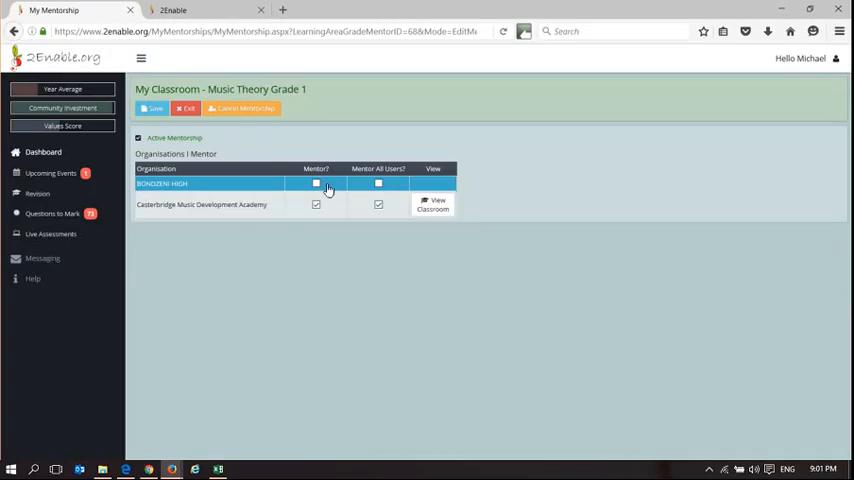
left_click(316, 184)
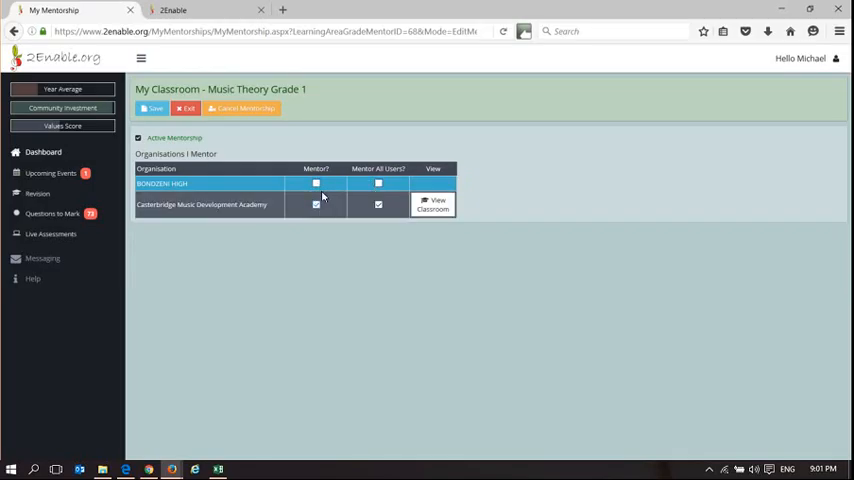
left_click(316, 205)
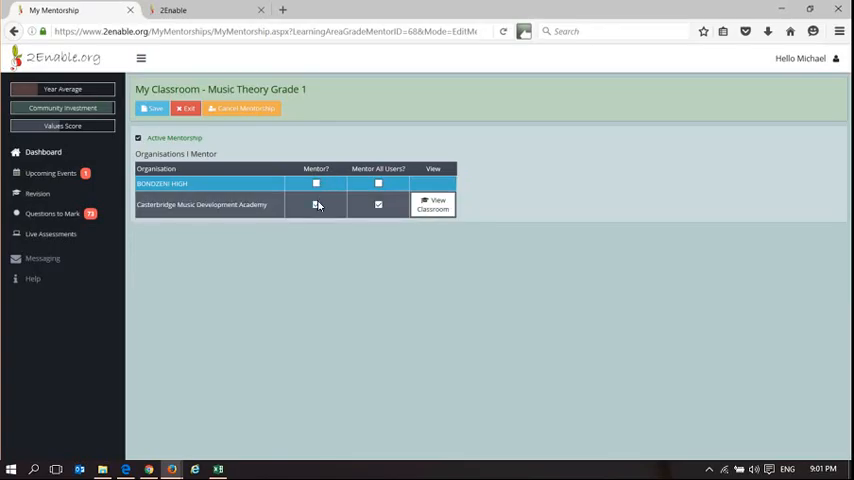
left_click(316, 205)
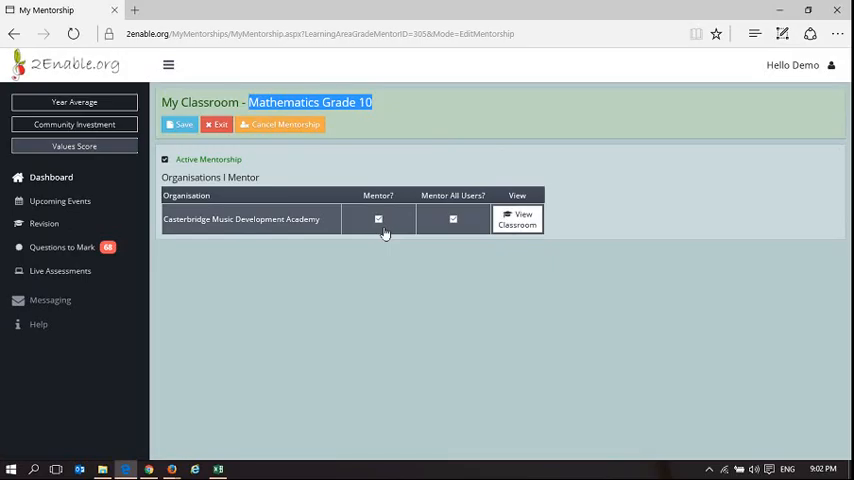
mouse_move(298, 219)
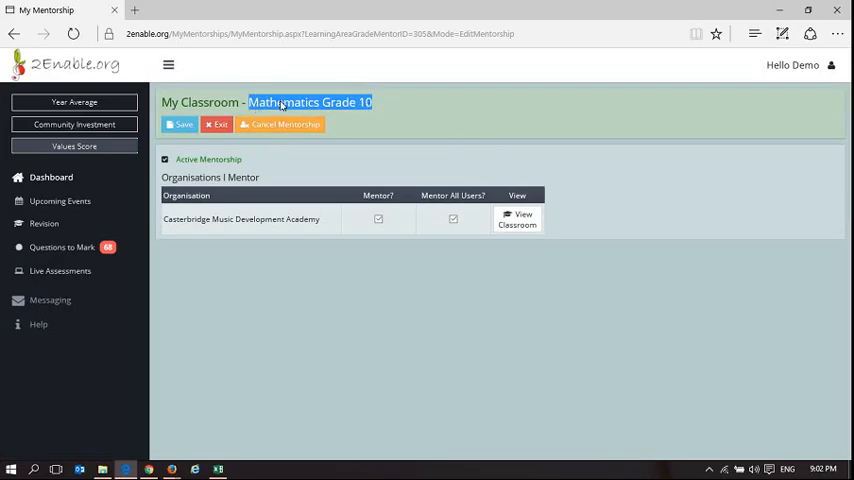
mouse_move(370, 188)
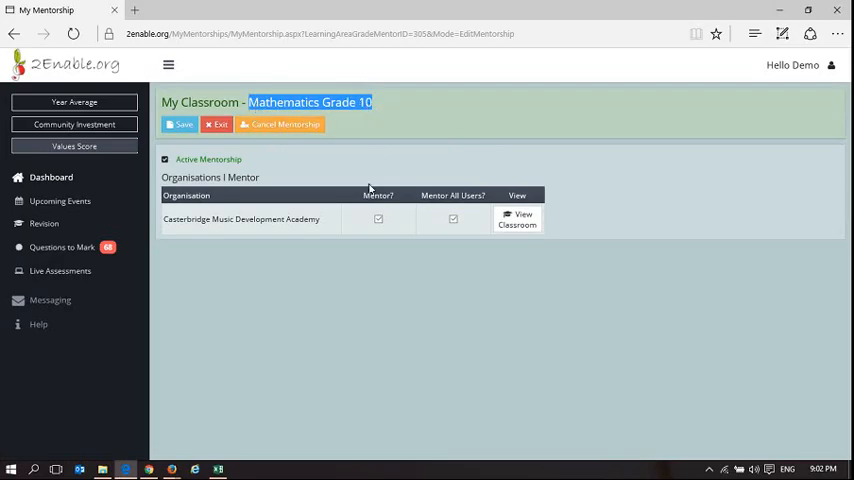
- Untick Mentor? for Casterbridge Music Development Academy in Mathematics Grade 10
left_click(378, 219)
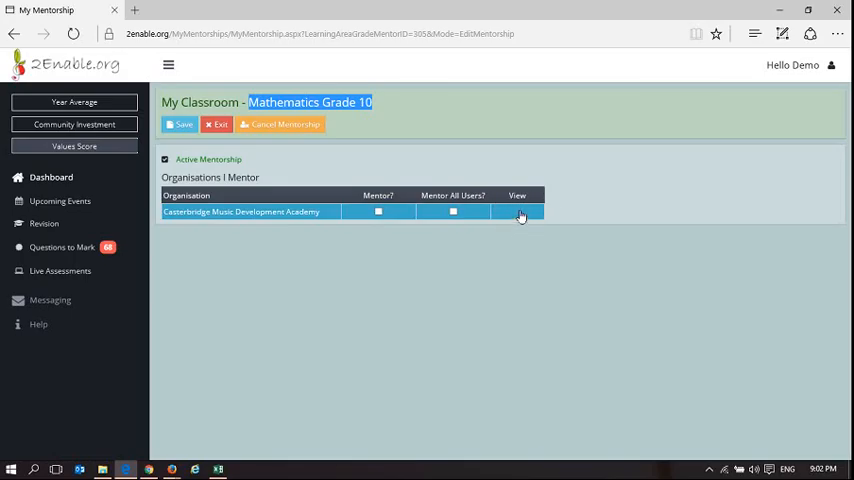
mouse_move(536, 205)
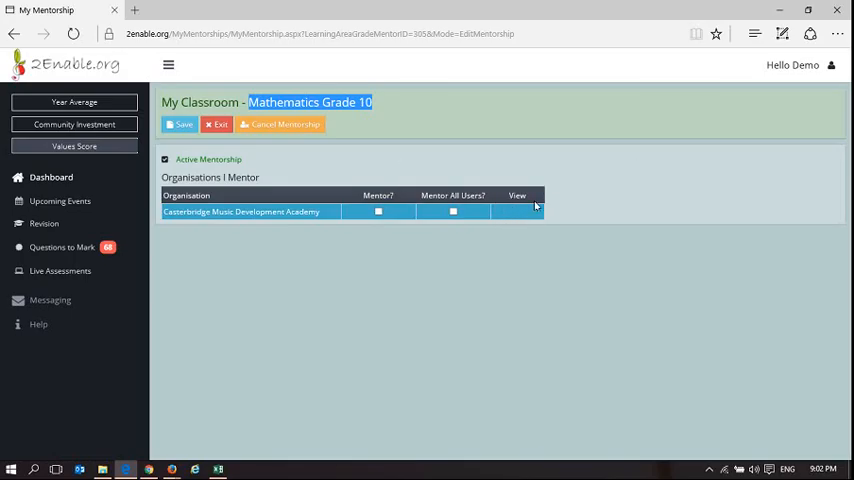
mouse_move(283, 235)
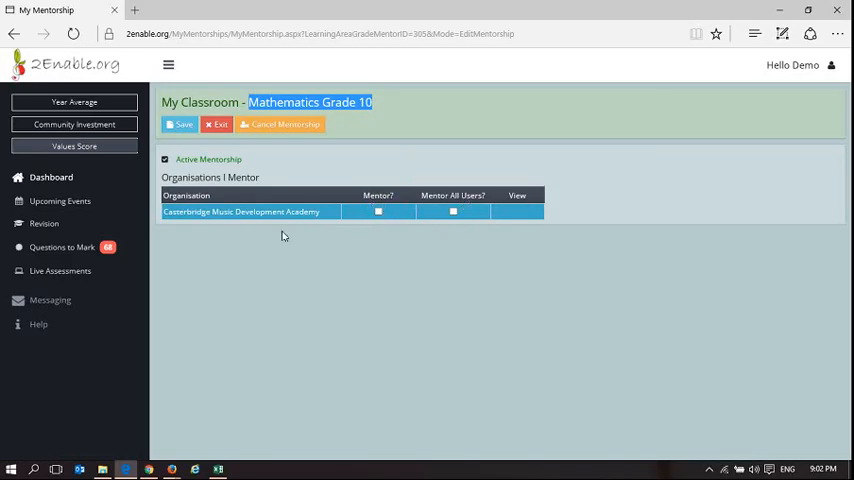
mouse_move(225, 331)
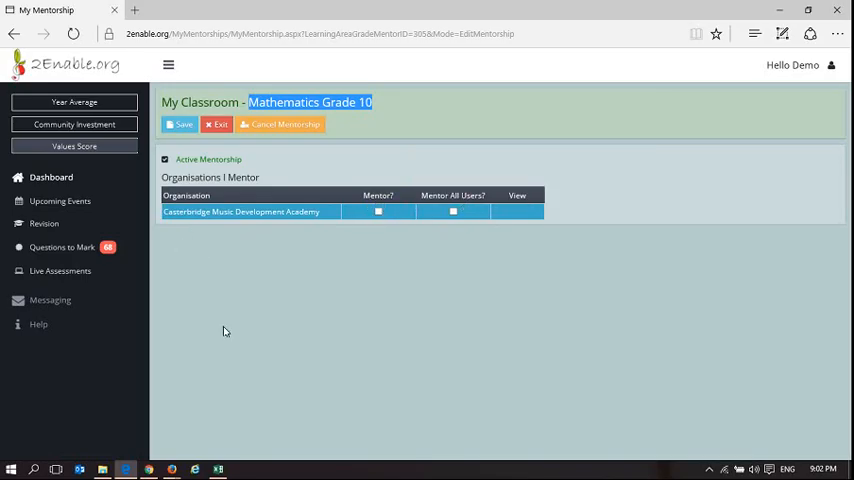
mouse_move(510, 317)
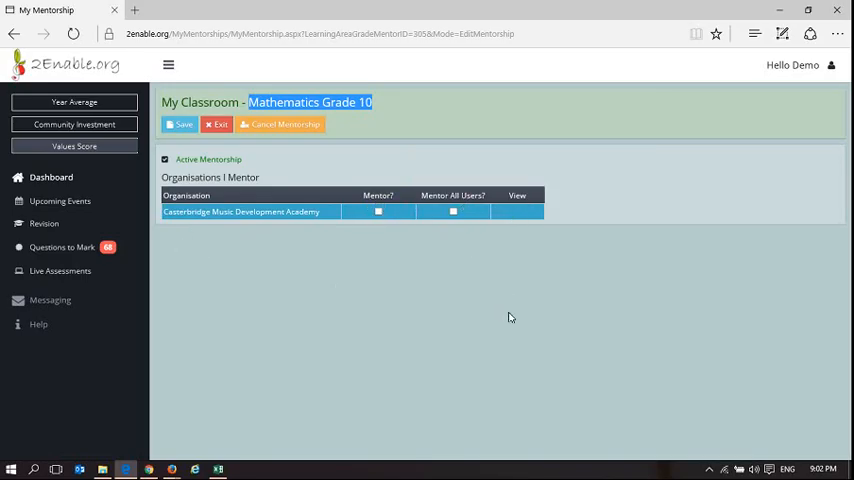
- Re-tick Mentor? for Casterbridge Music Development Academy so the Add Students list appears
left_click(378, 212)
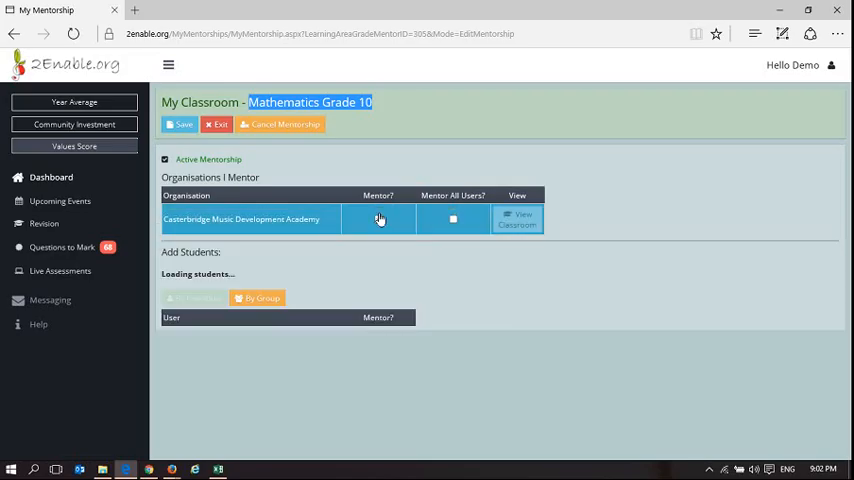
left_click(378, 219)
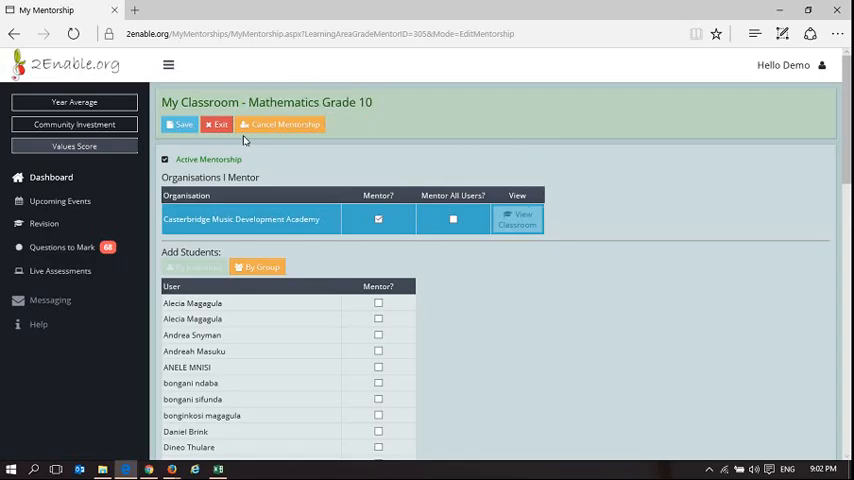
mouse_move(504, 196)
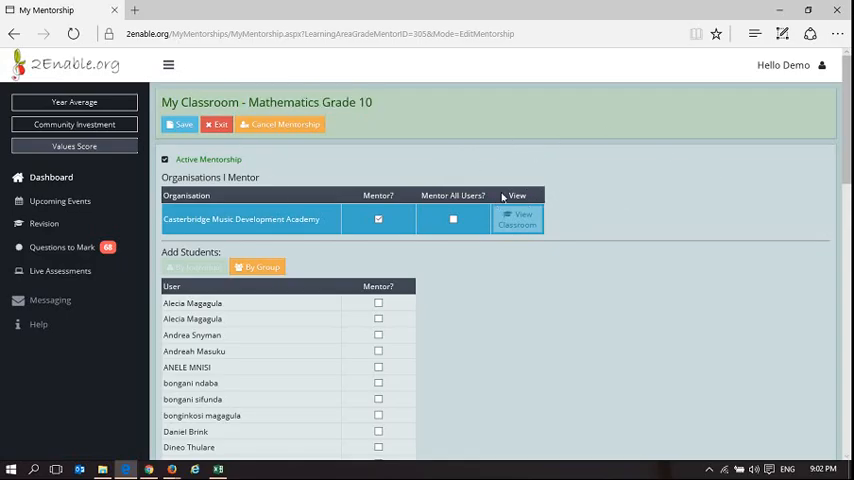
mouse_move(366, 231)
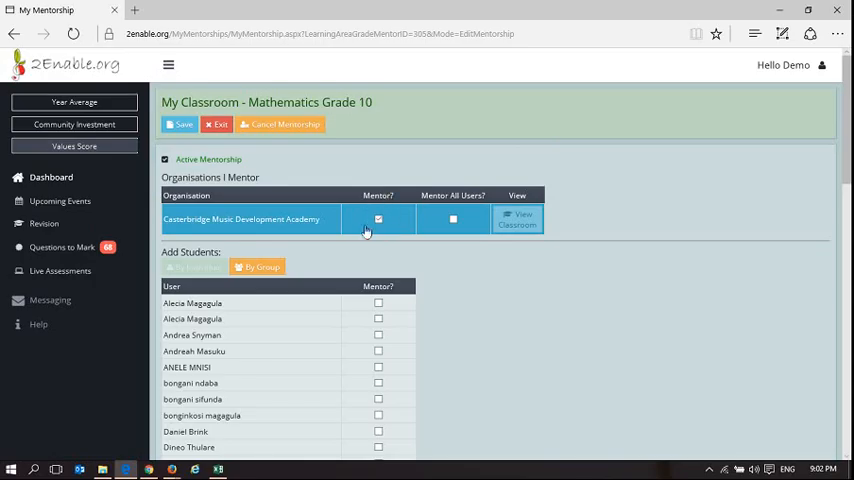
mouse_move(388, 175)
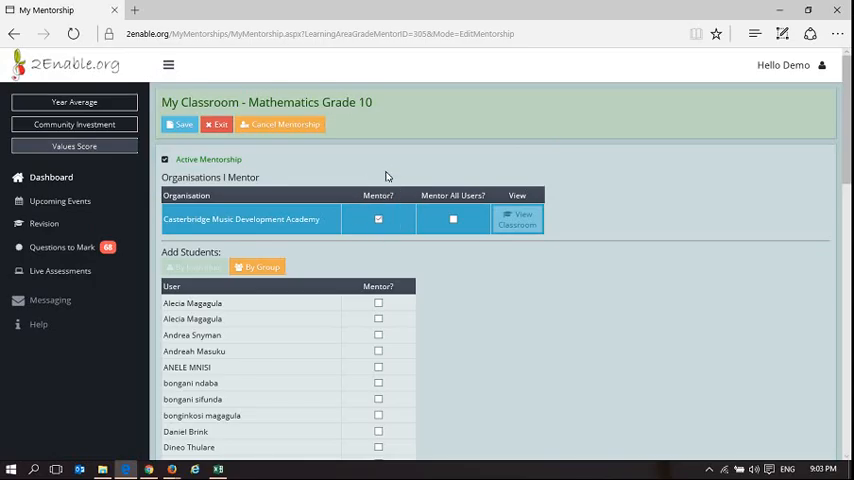